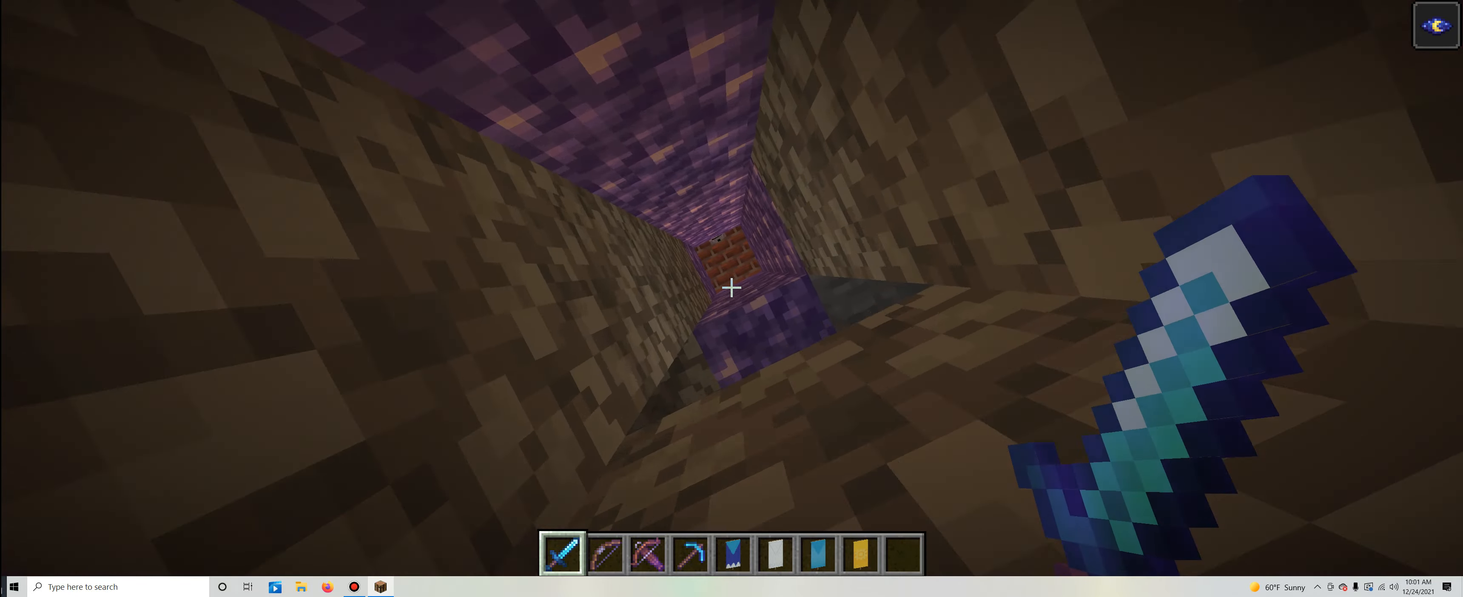
mouse_move(731, 289)
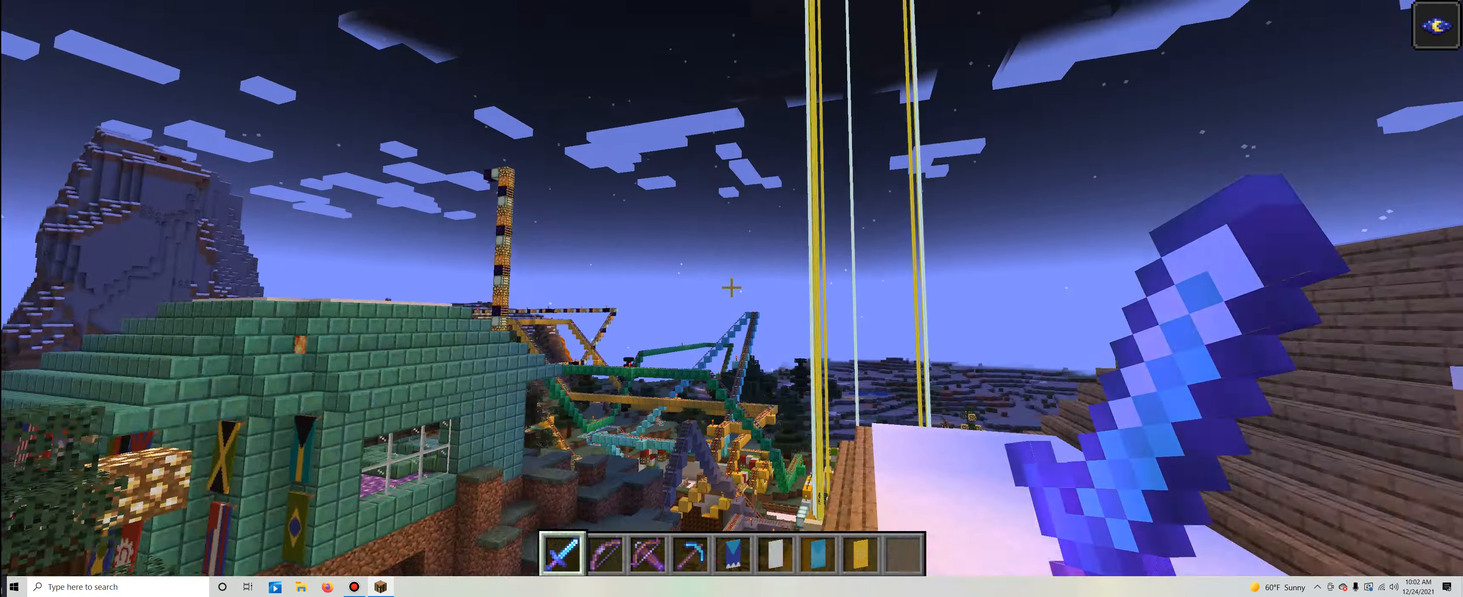
mouse_move(732, 299)
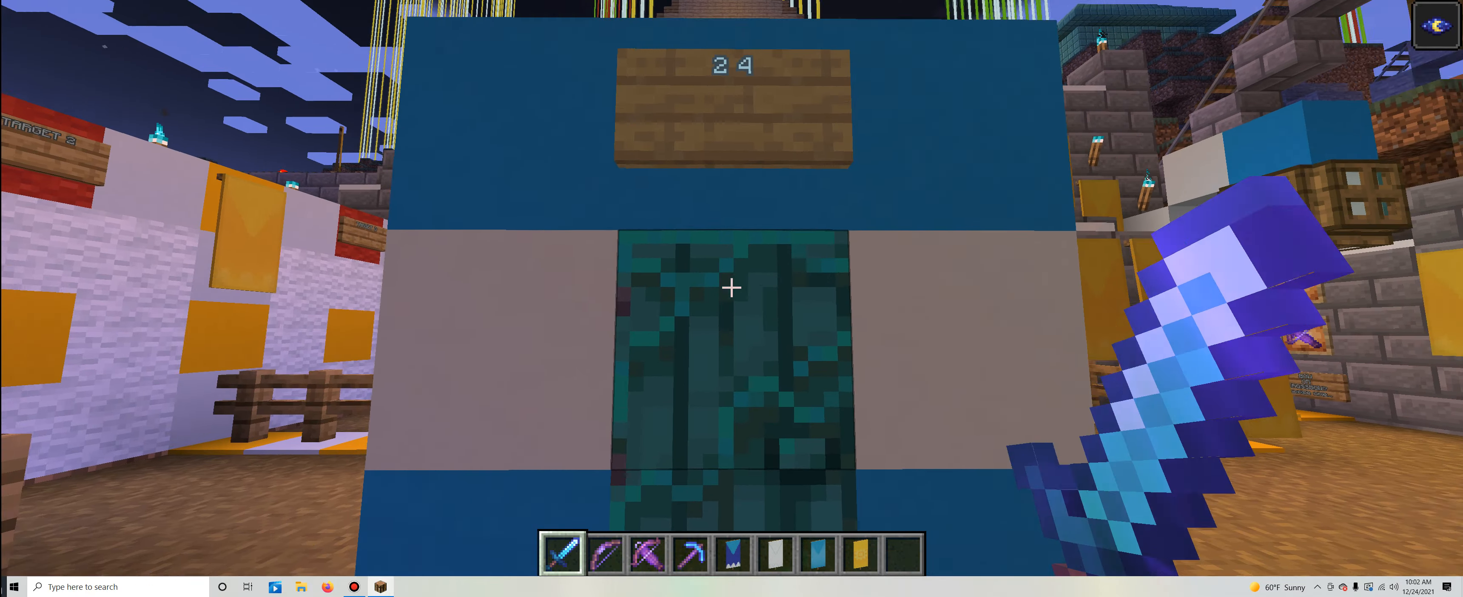
mouse_move(731, 289)
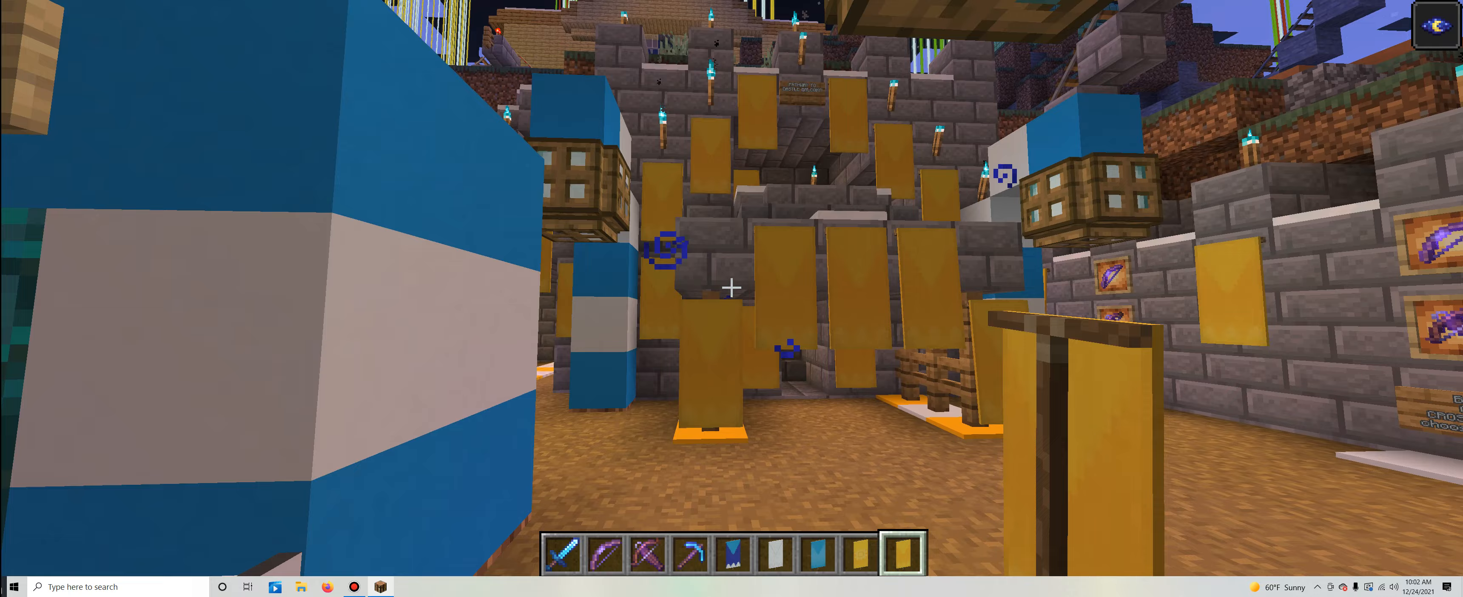
mouse_move(732, 290)
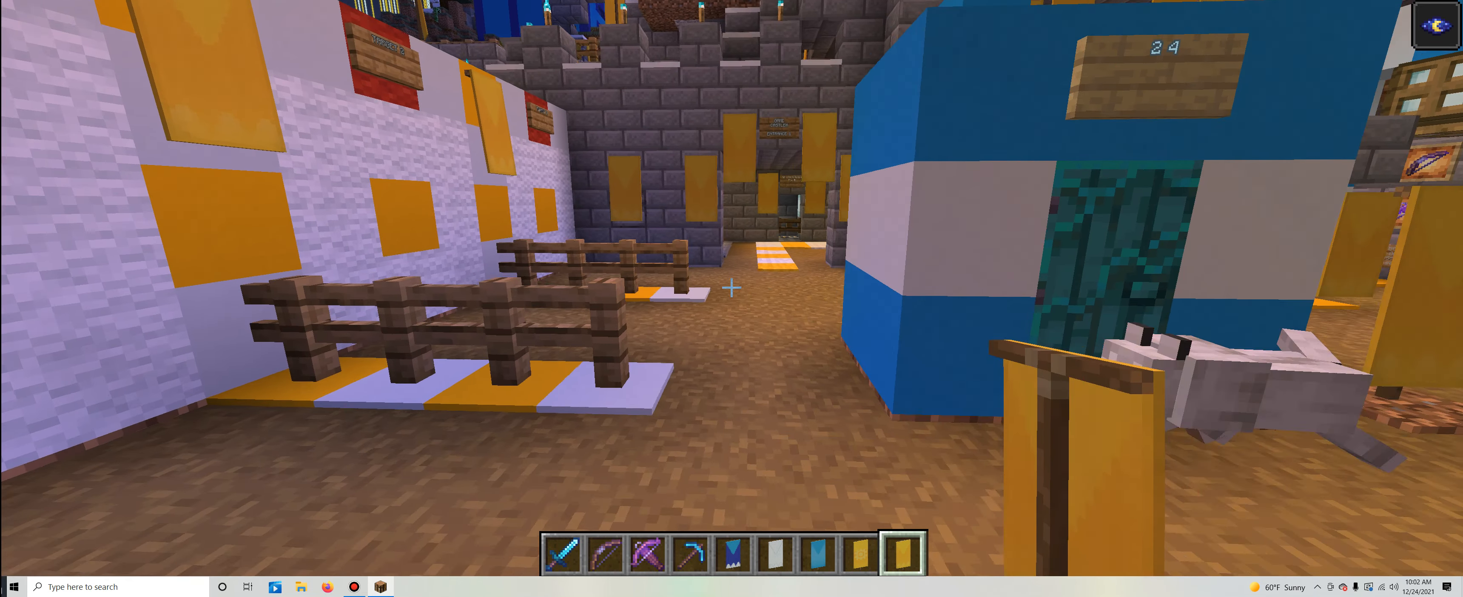
- Pick a yellow concrete block and bring up the creative inventory
key(e)
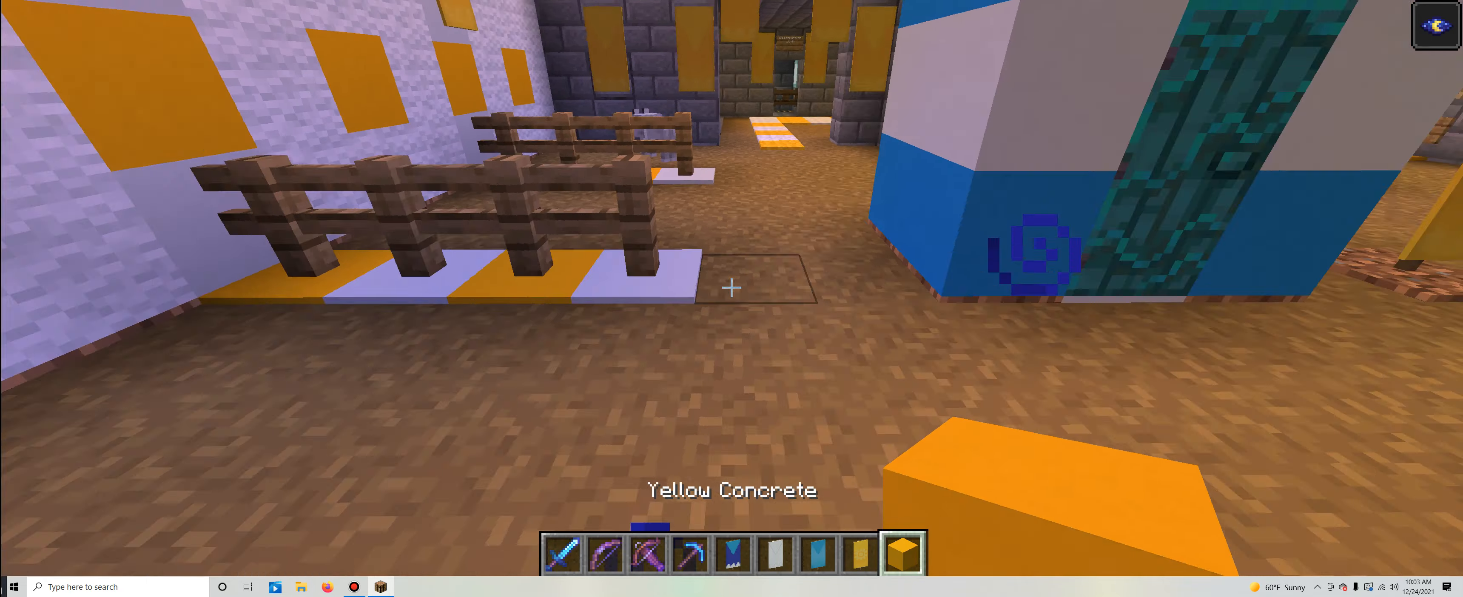
mouse_move(731, 288)
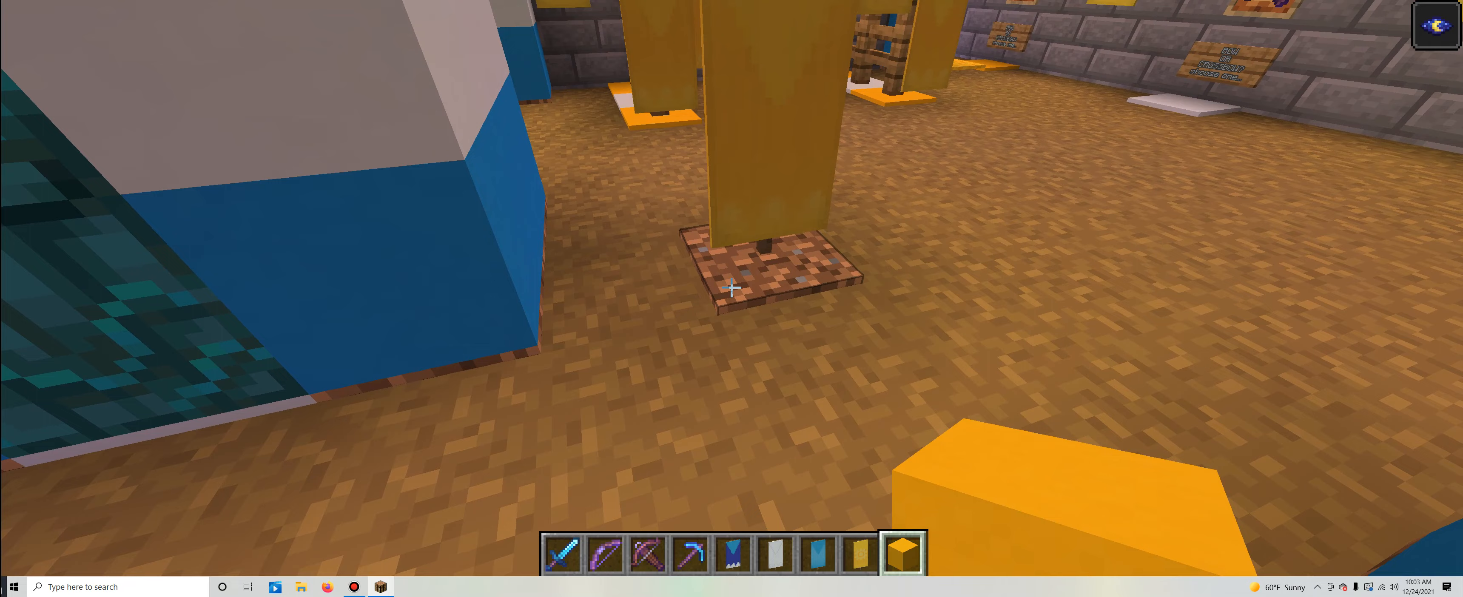
key(e)
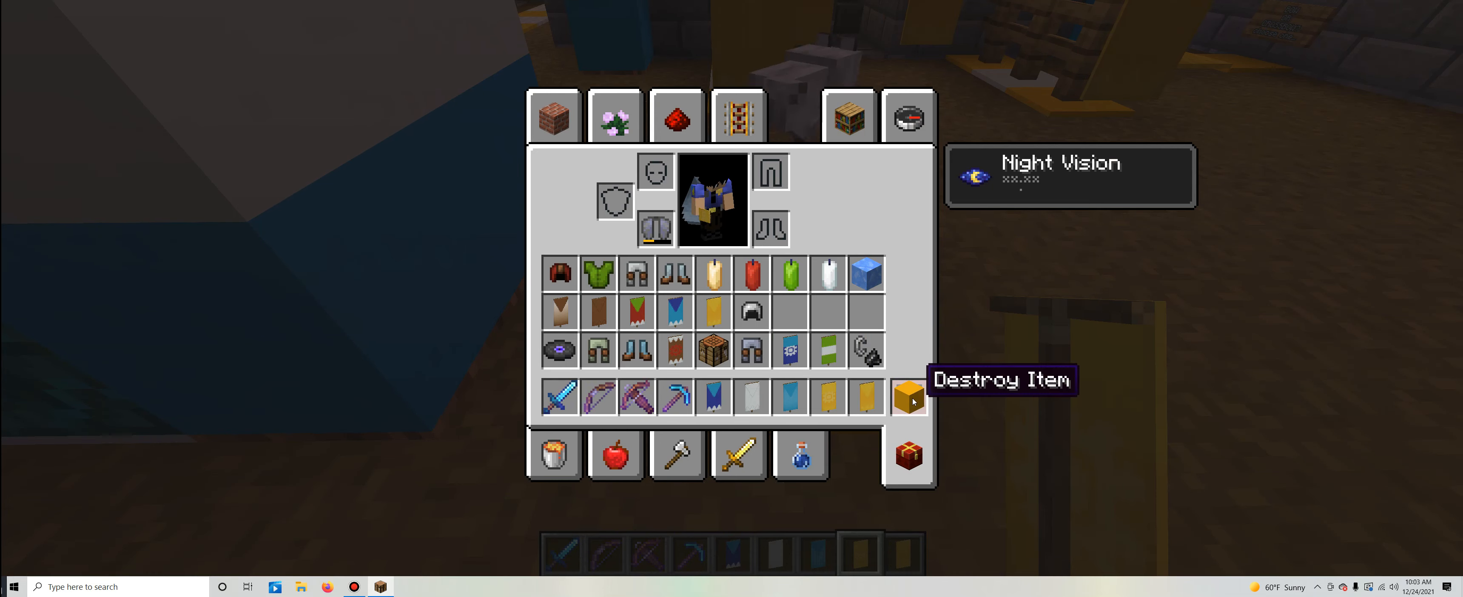
- Leave the inventory and head to the framed 12 Days gift wall with the Ice Banner
key(Escape)
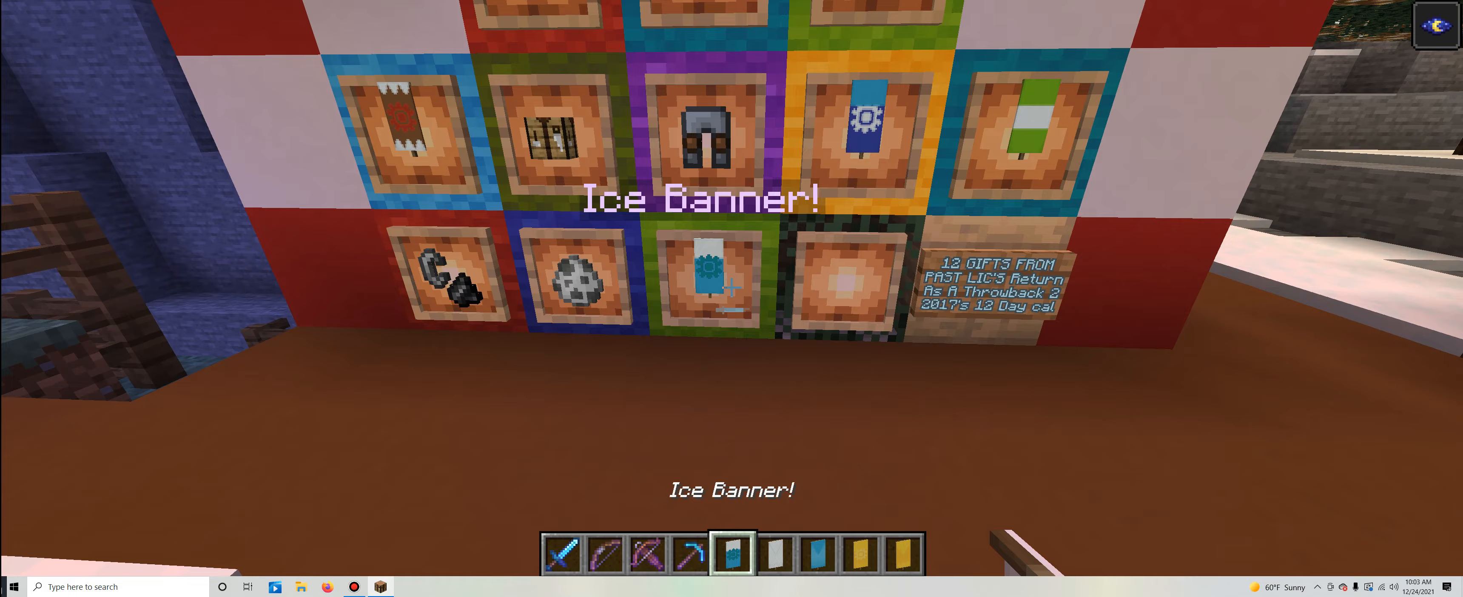
- Inspect the OppisiteBlueChristmasMedievalBanner tooltip in the inventory, then return to the world
key(e)
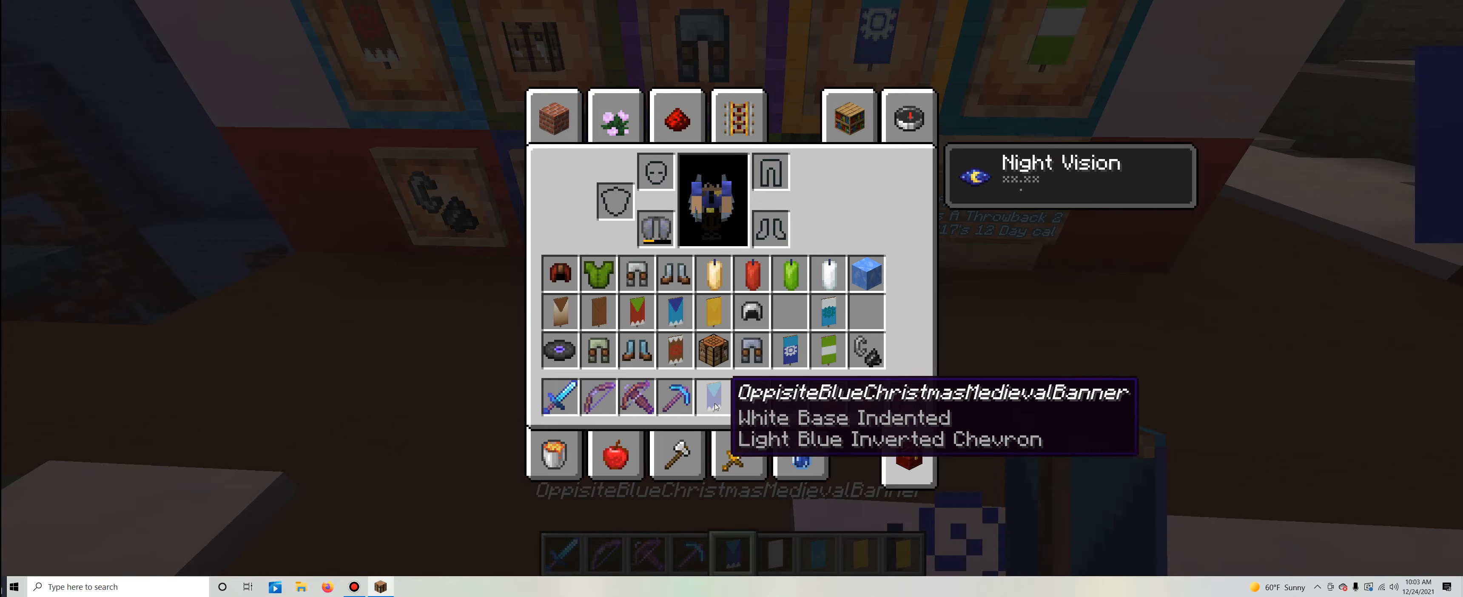
key(Escape)
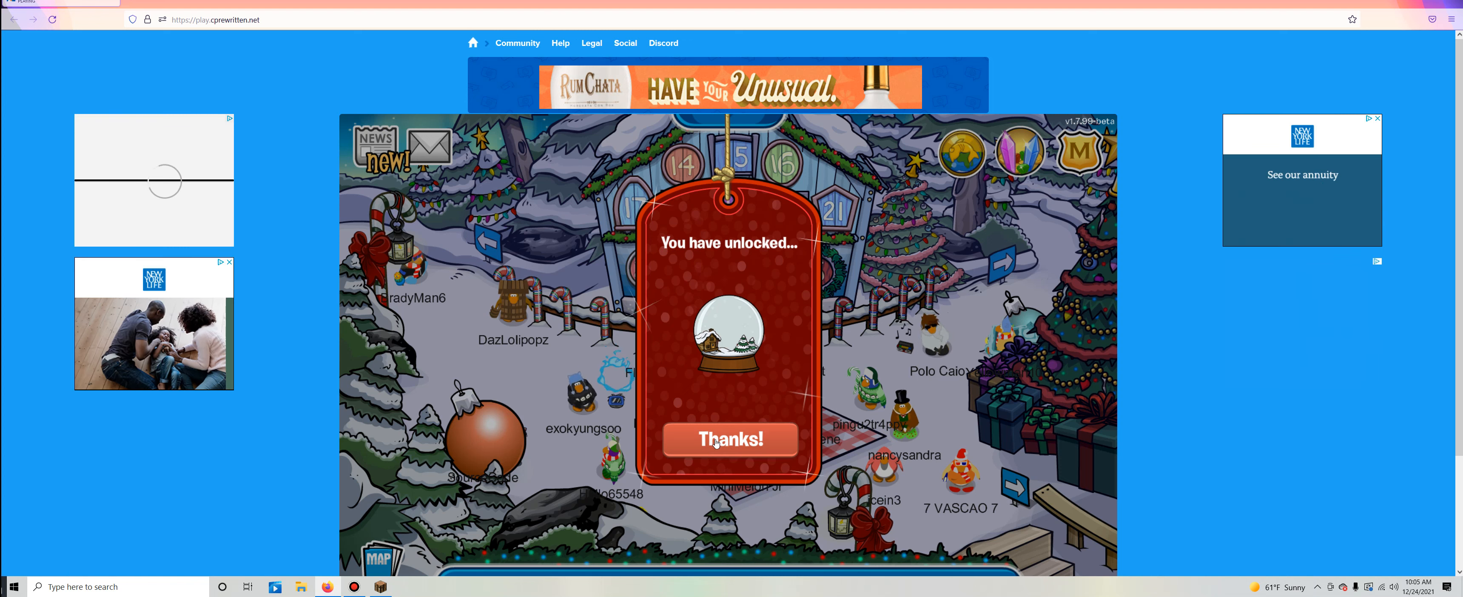
- Accept the unlocked snow globe reward with Thanks! on the popup
click(729, 439)
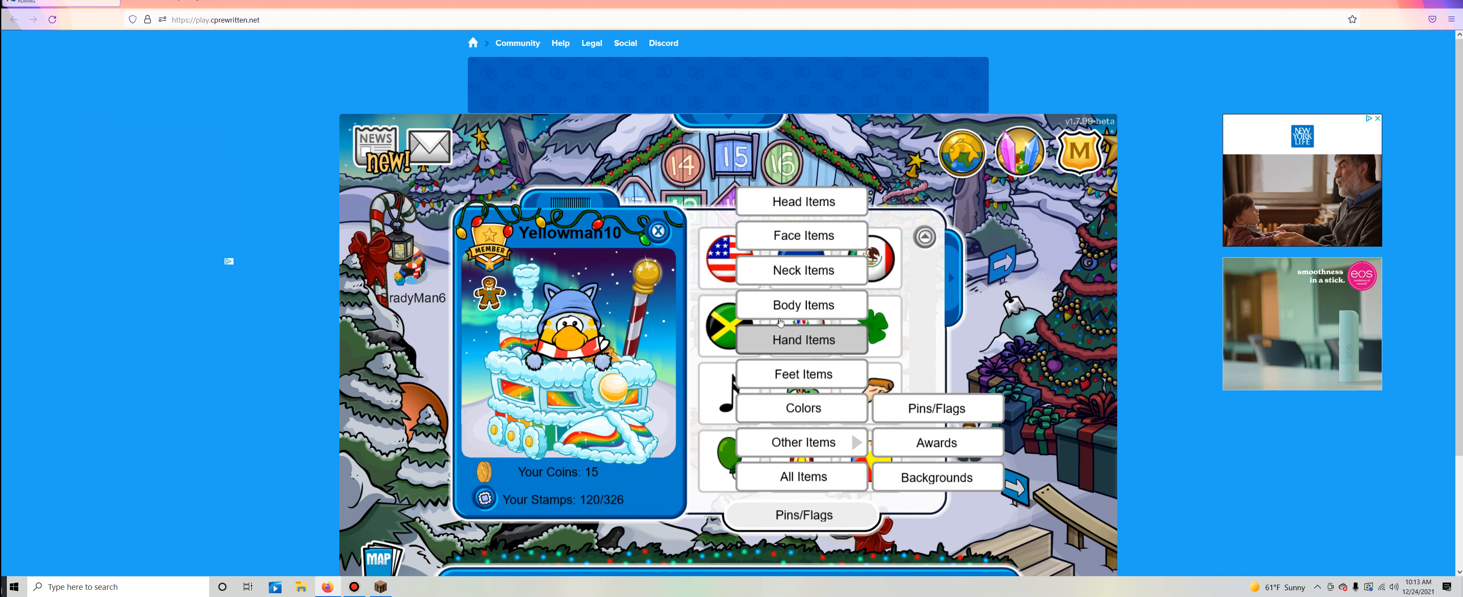
- Page through Body Items to find the snow globe, then close the player card
click(801, 305)
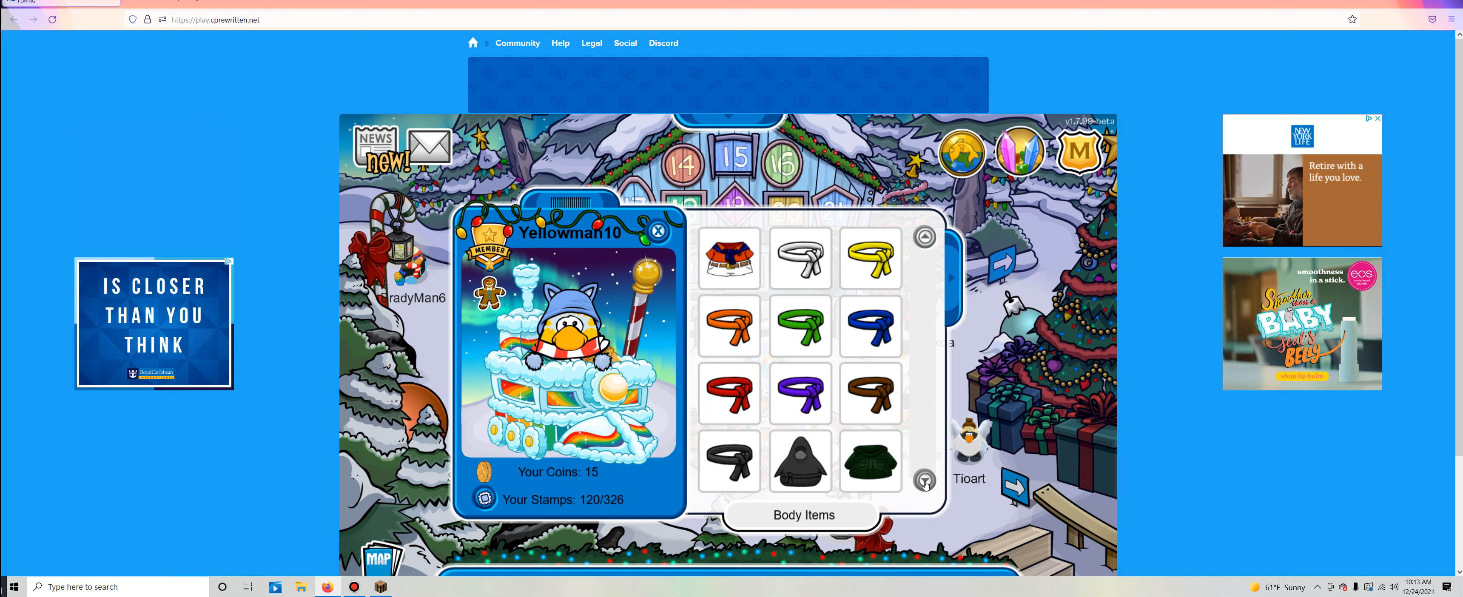
click(925, 482)
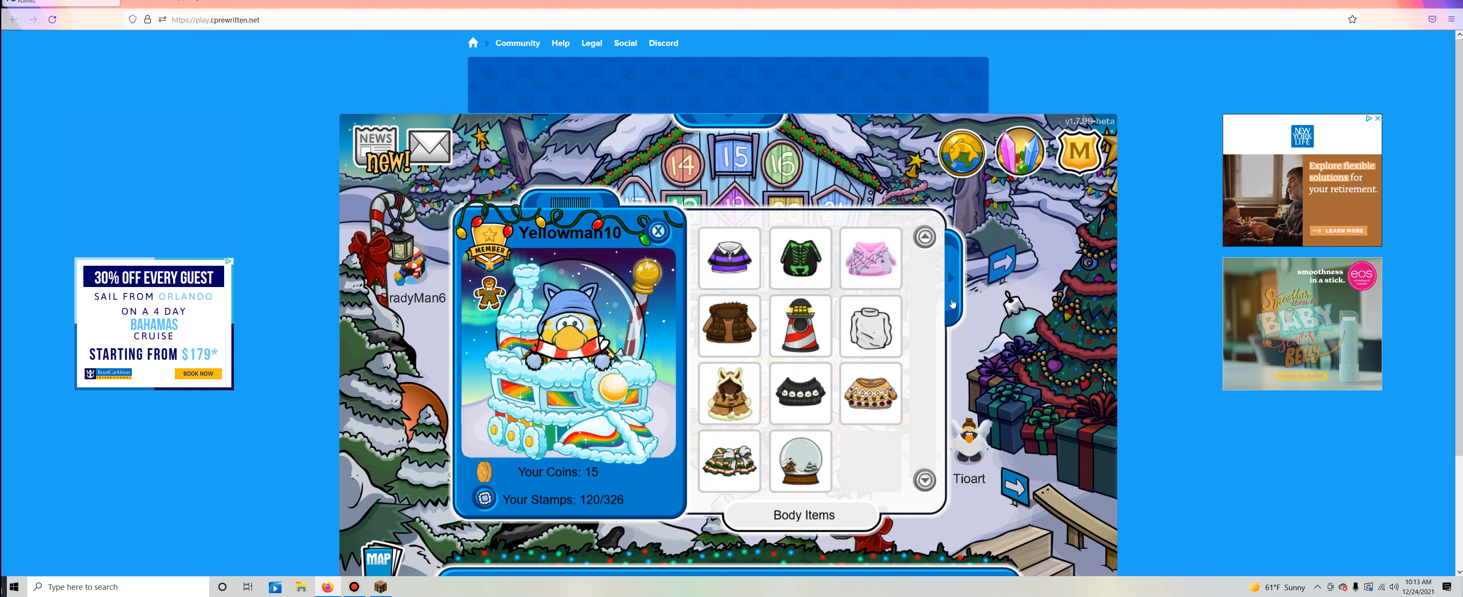
click(655, 232)
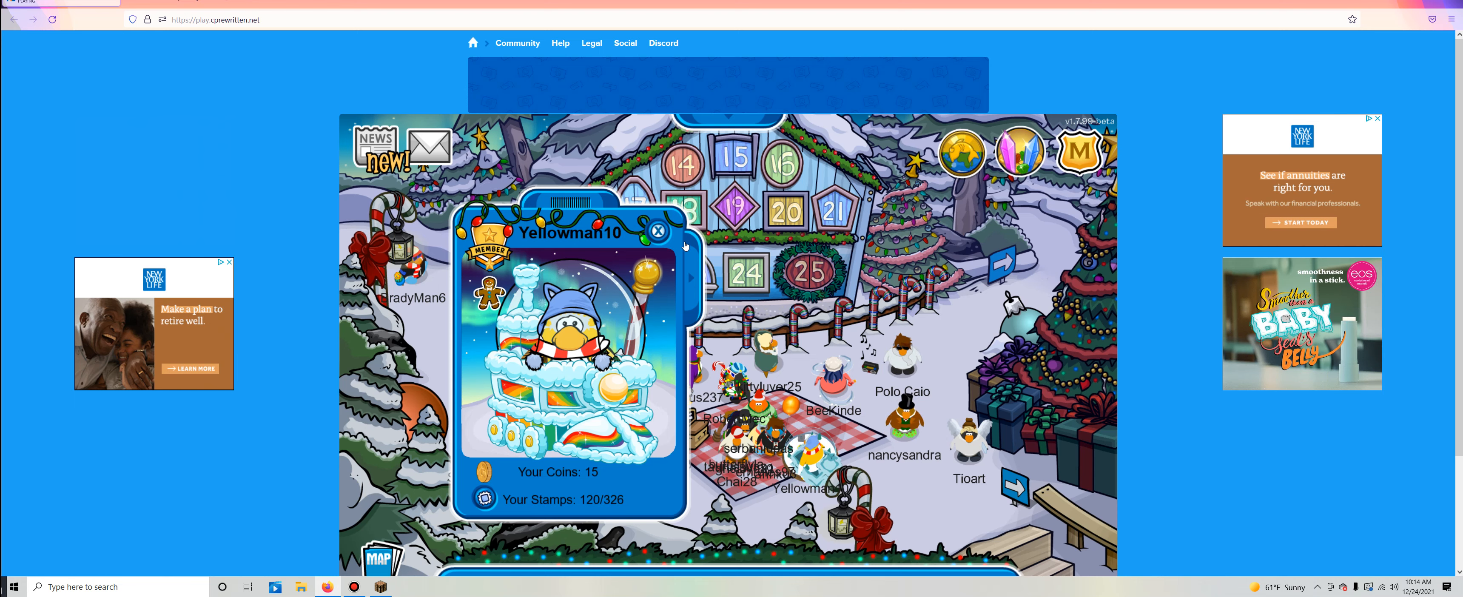
click(658, 231)
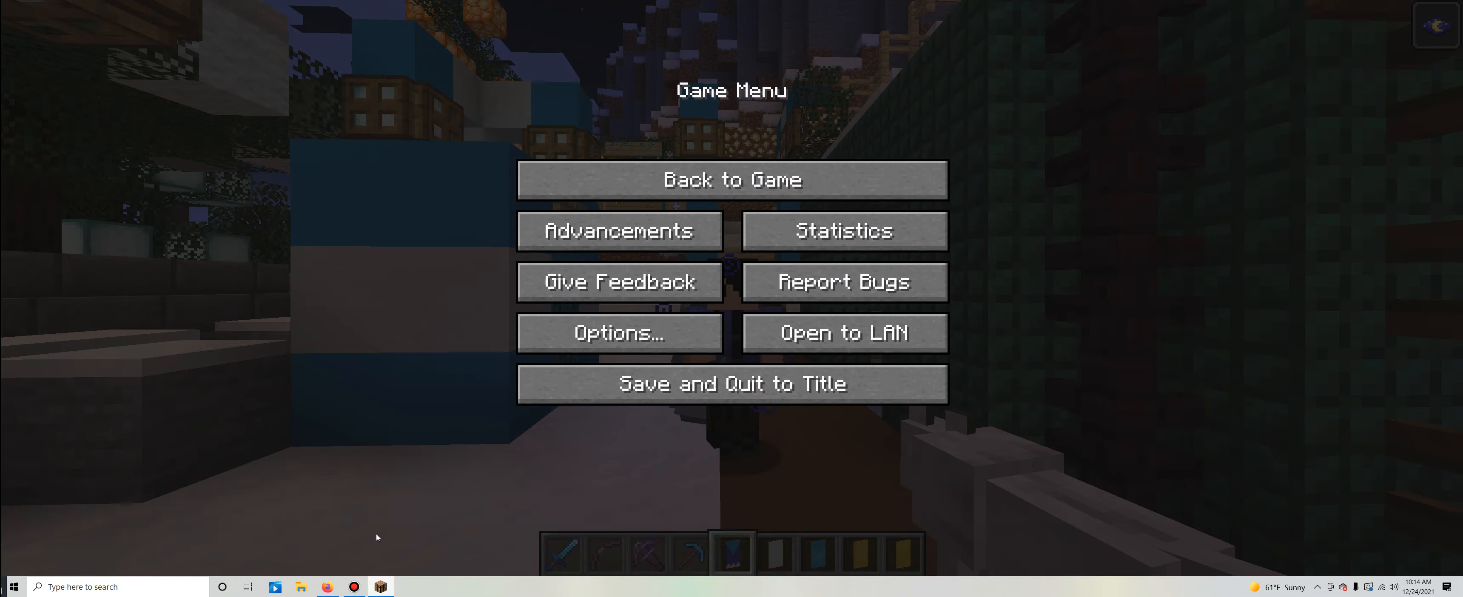
- Resume the game via Back to Game in the pause menu
click(730, 180)
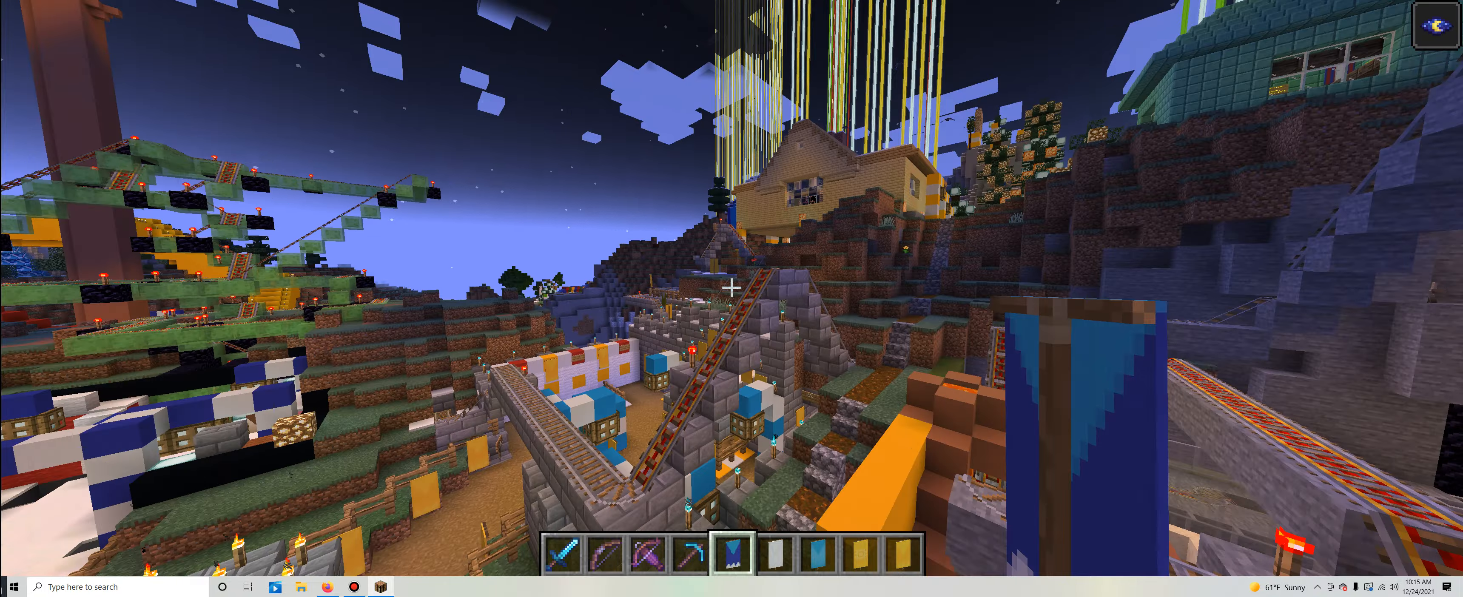
mouse_move(731, 298)
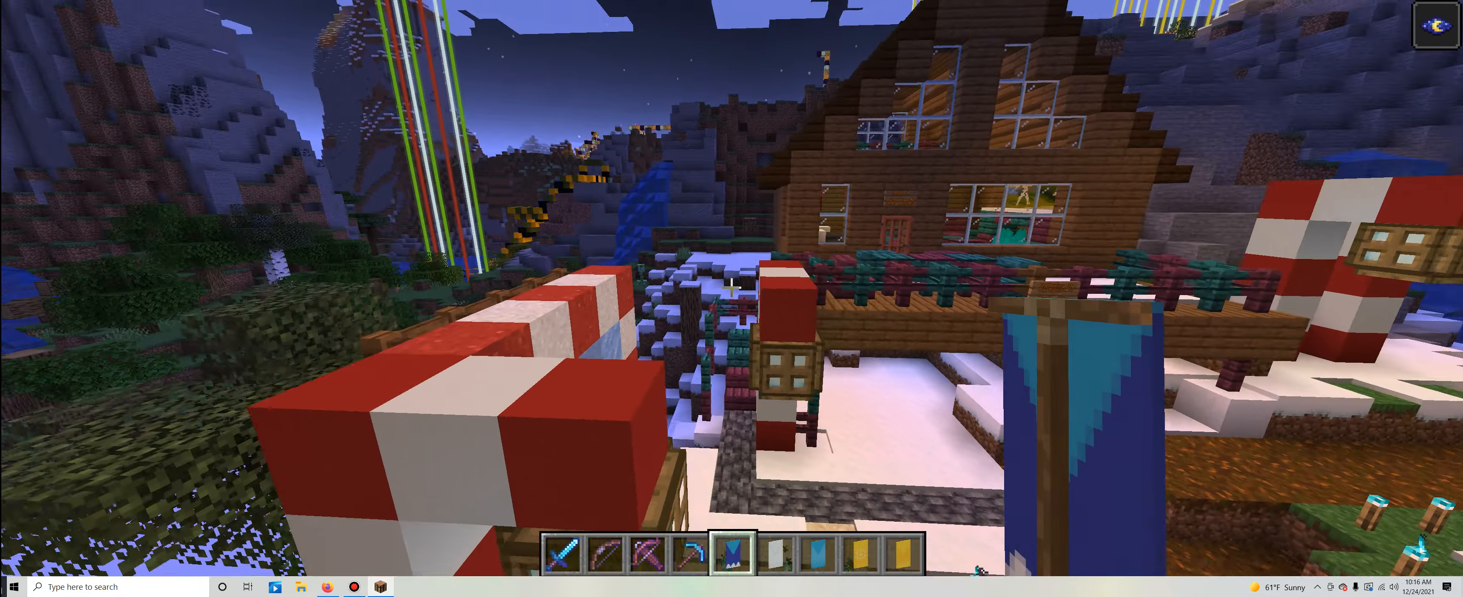
mouse_move(732, 298)
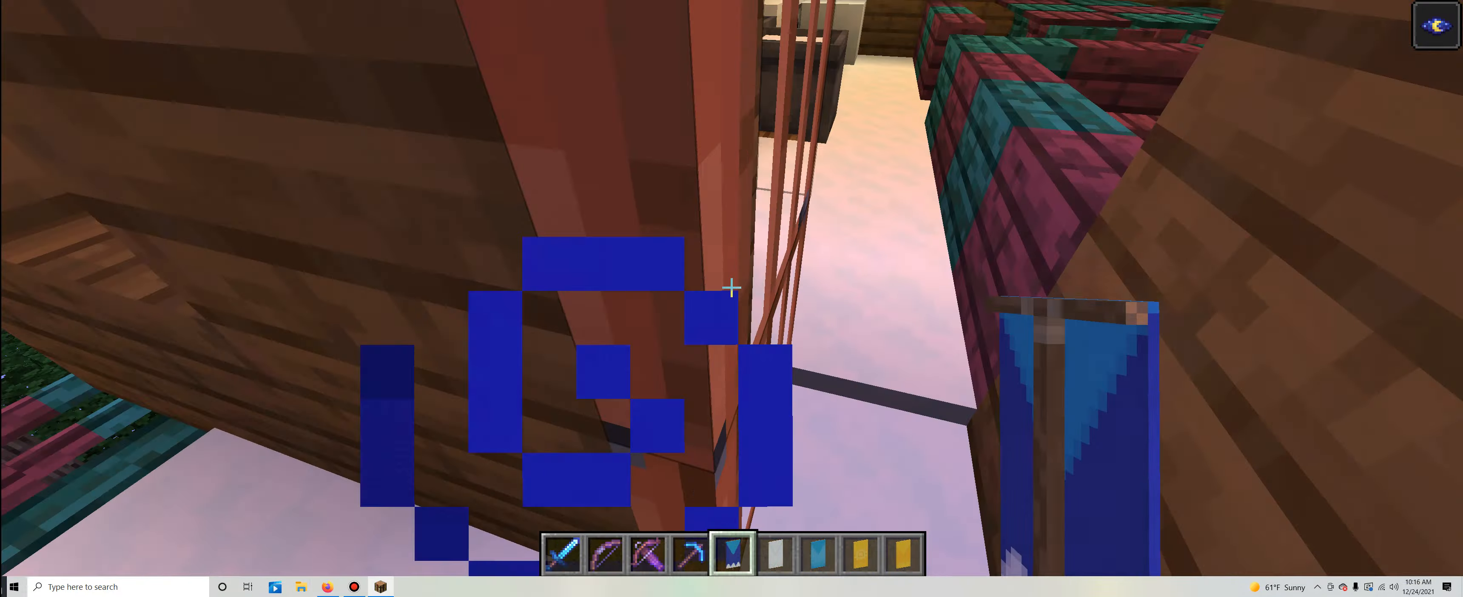
mouse_move(732, 287)
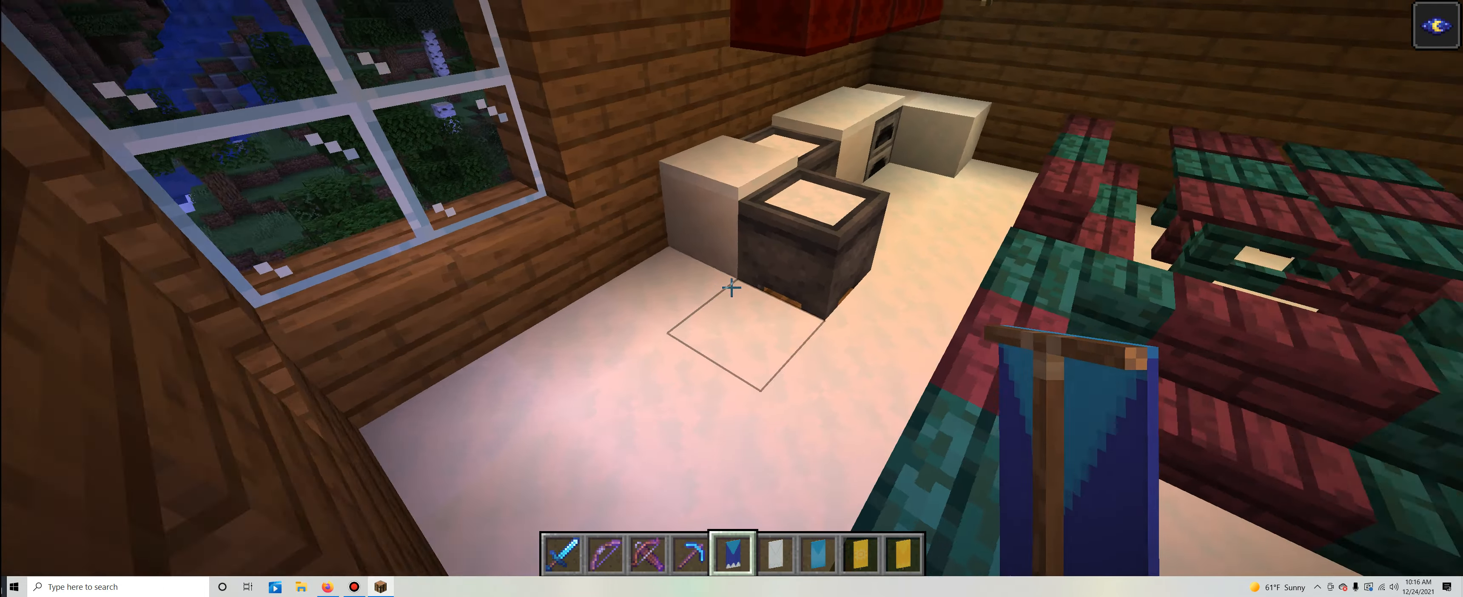
mouse_move(731, 299)
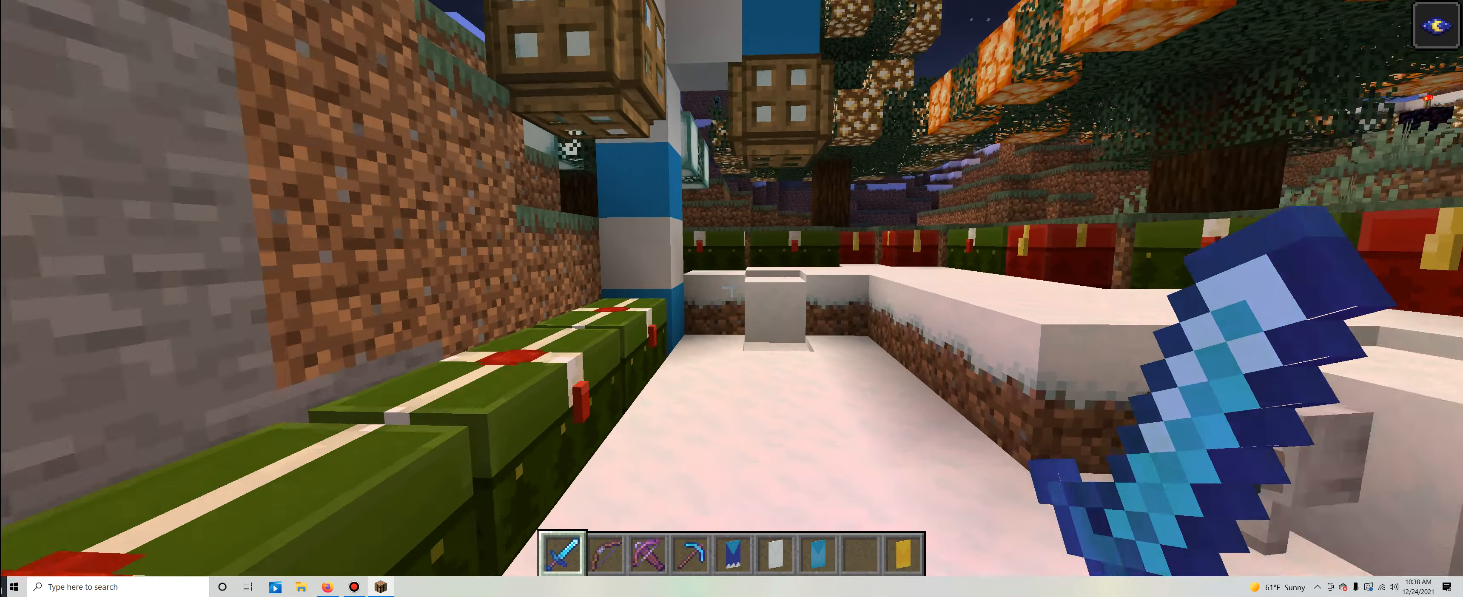
mouse_move(731, 299)
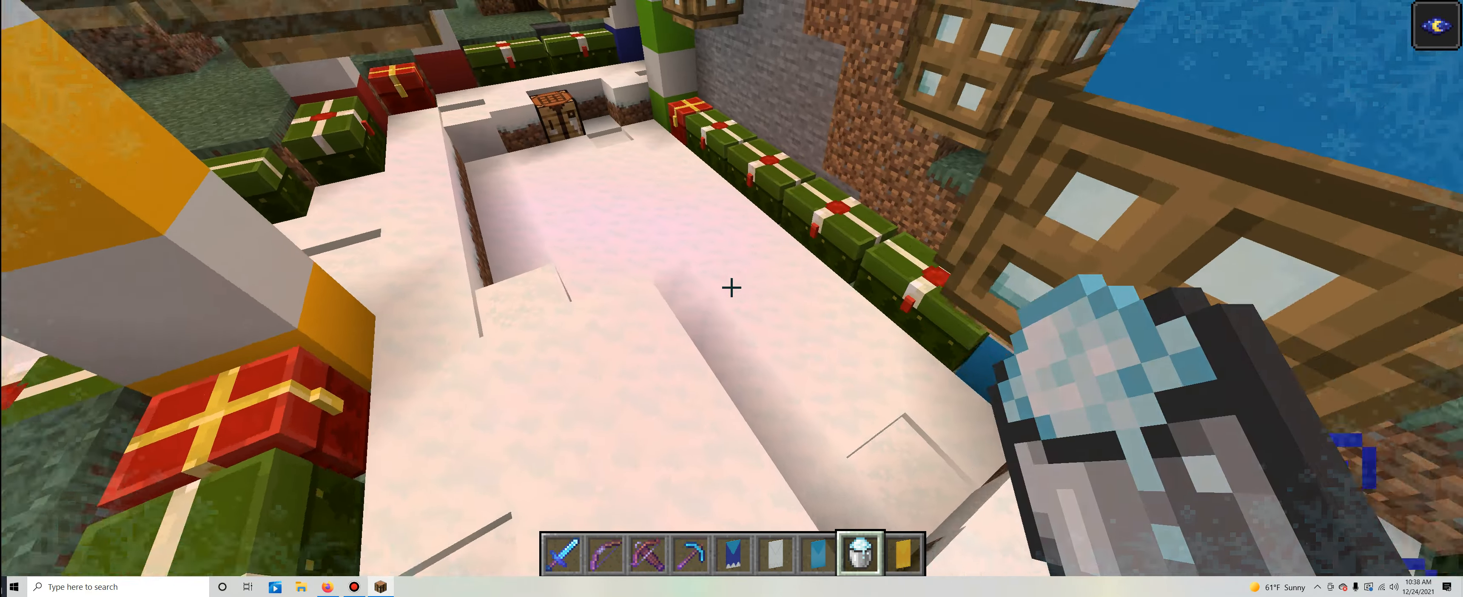
- Move the Powder Snow Bucket out of the hotbar so nothing is held
key(e)
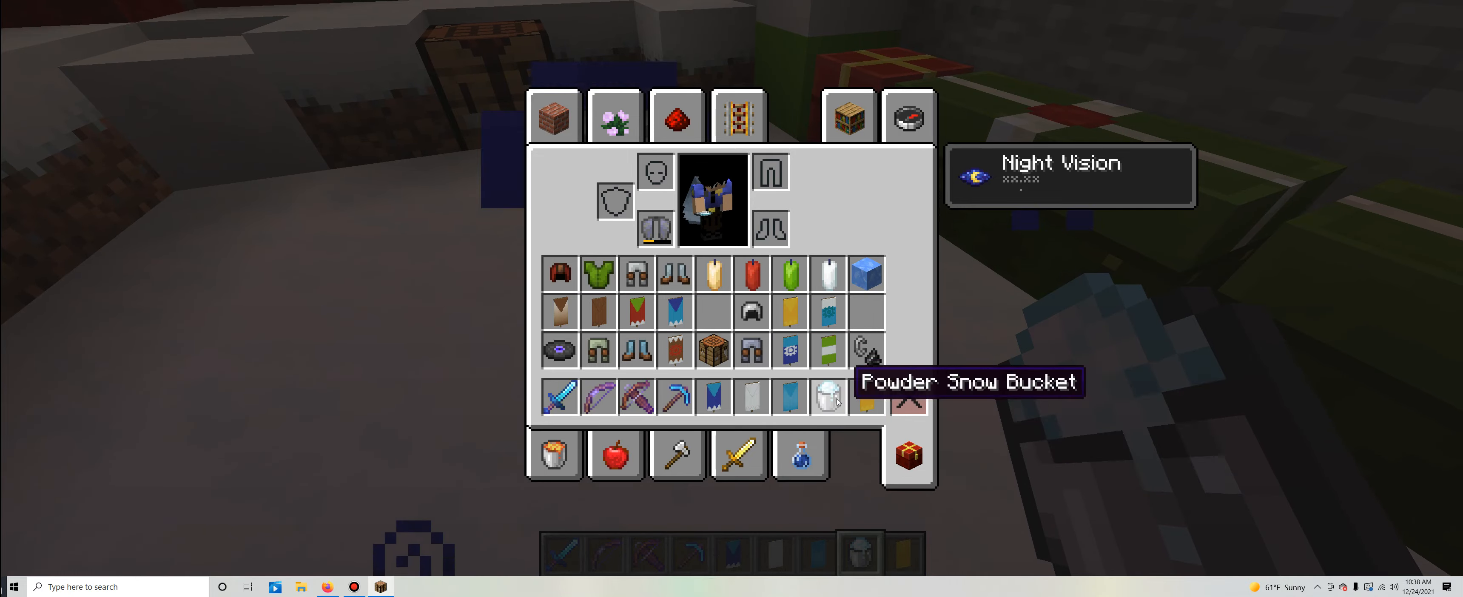
key(Escape)
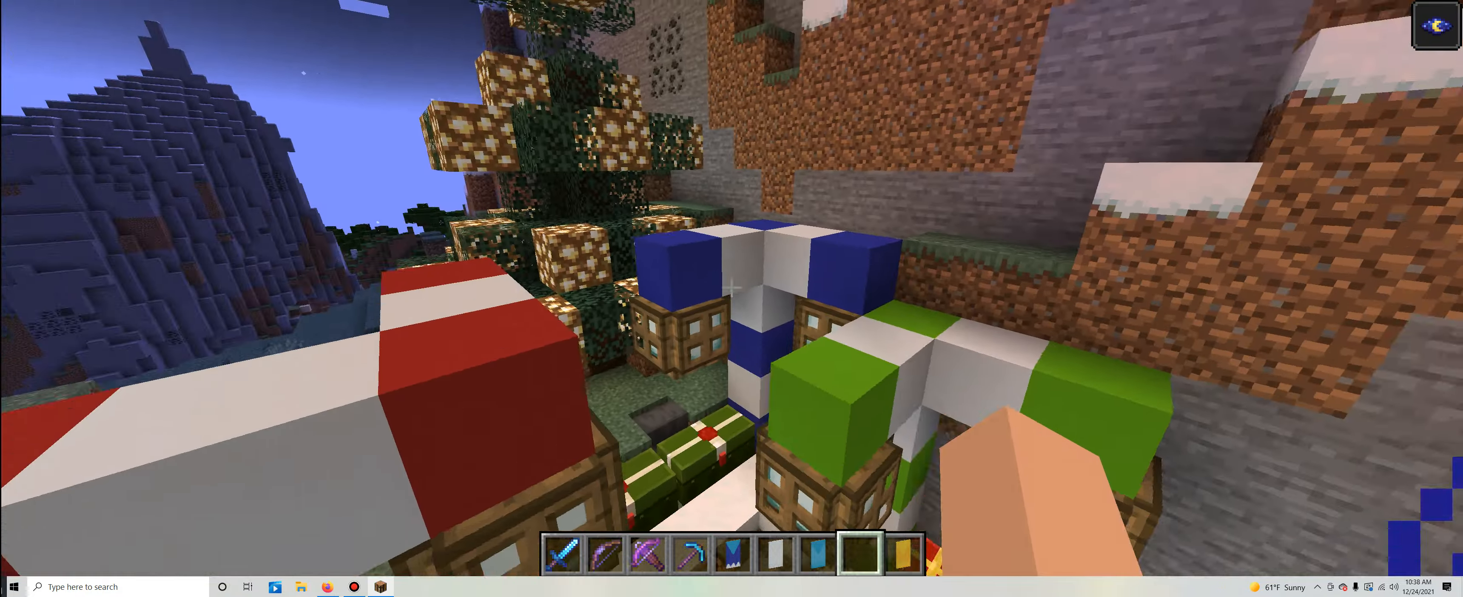
mouse_move(732, 298)
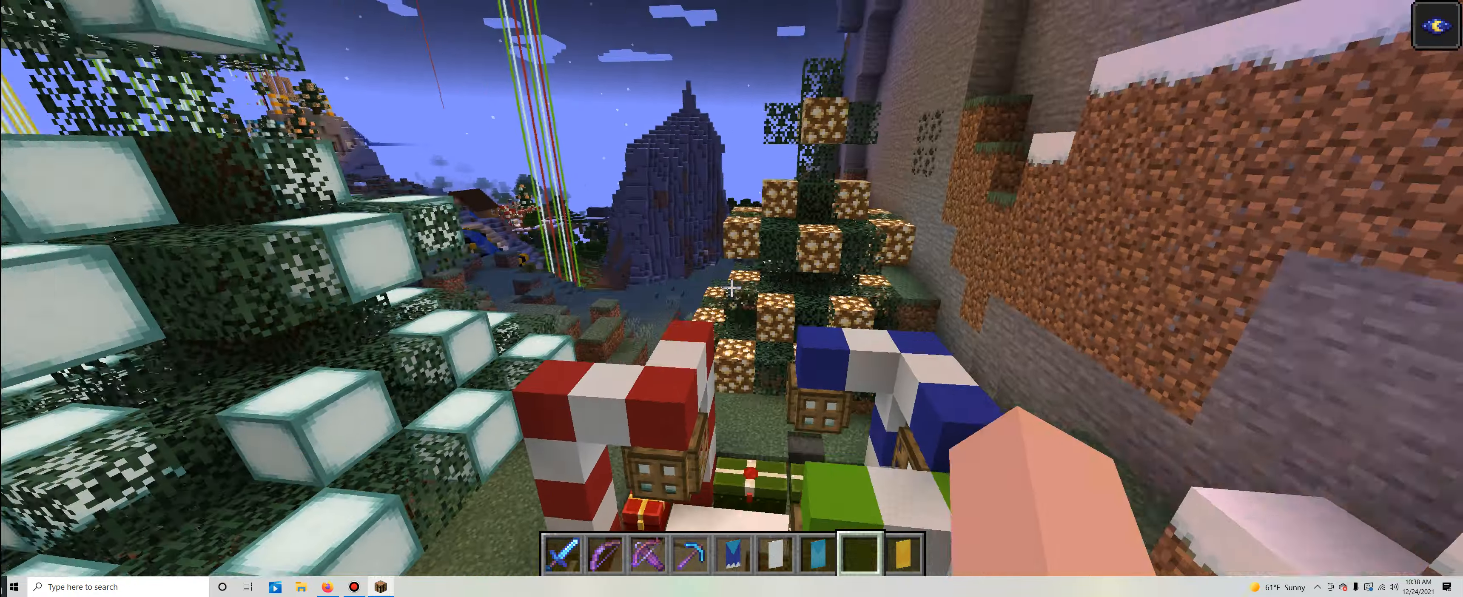
mouse_move(731, 298)
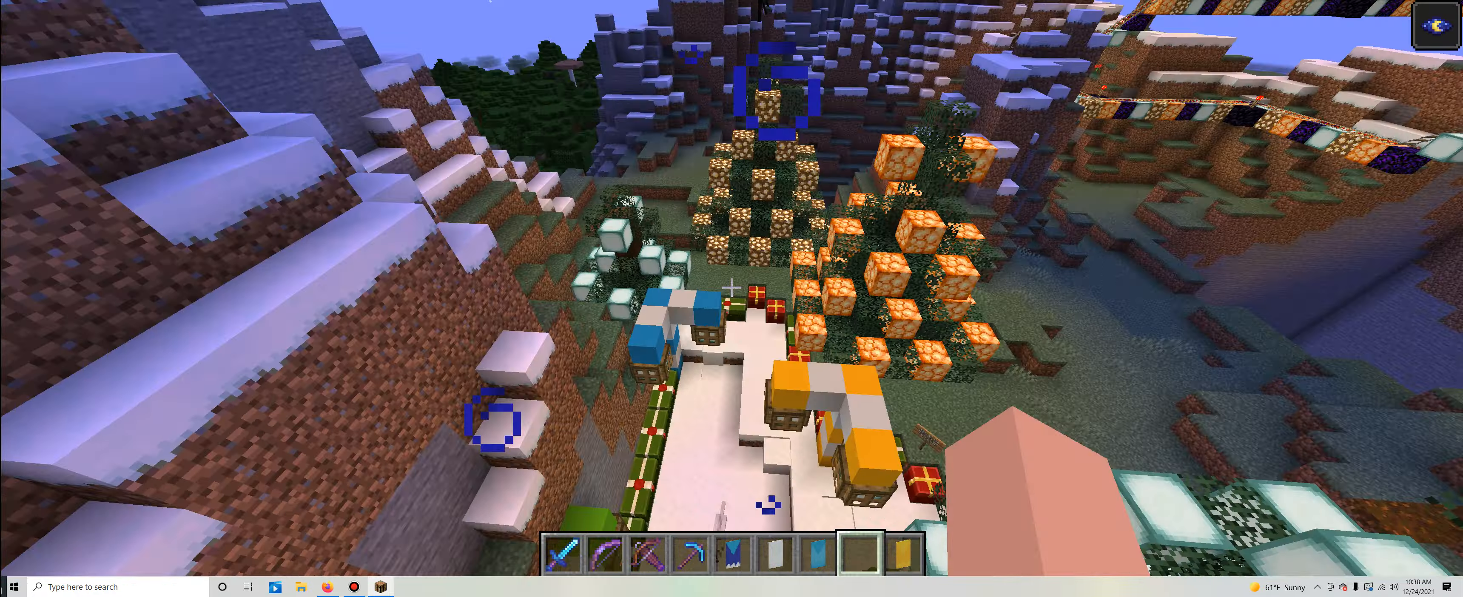
mouse_move(732, 288)
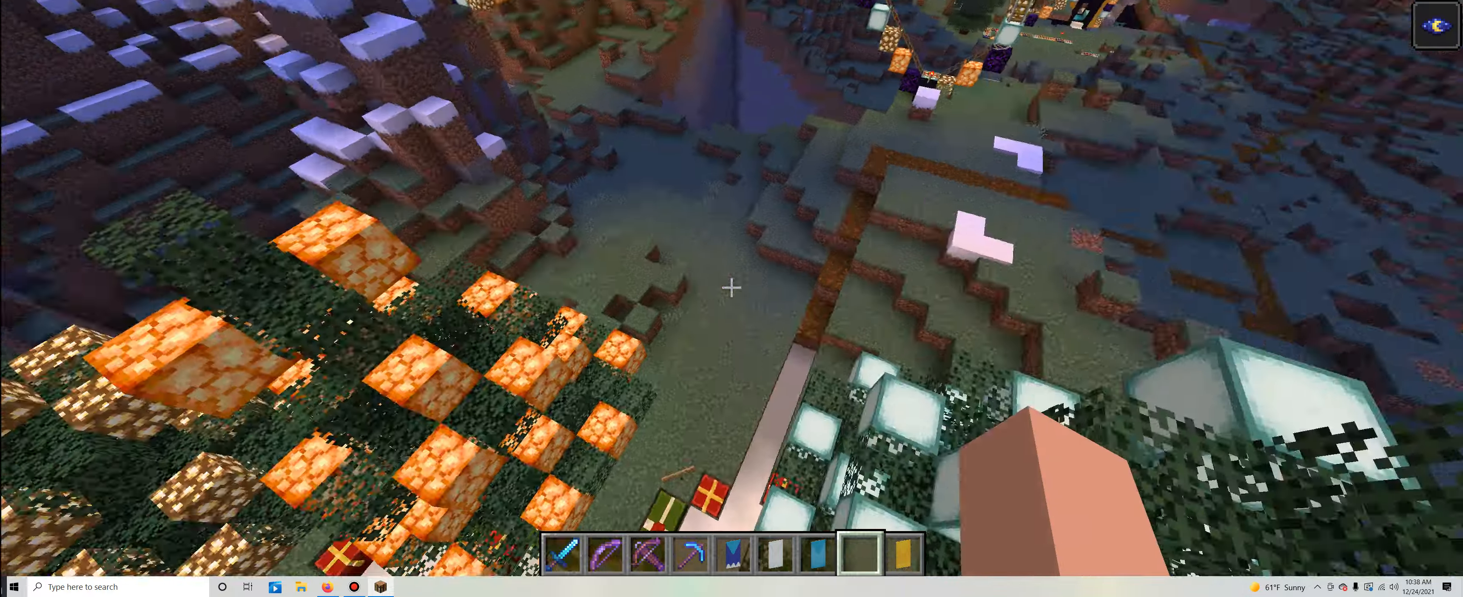
mouse_move(732, 288)
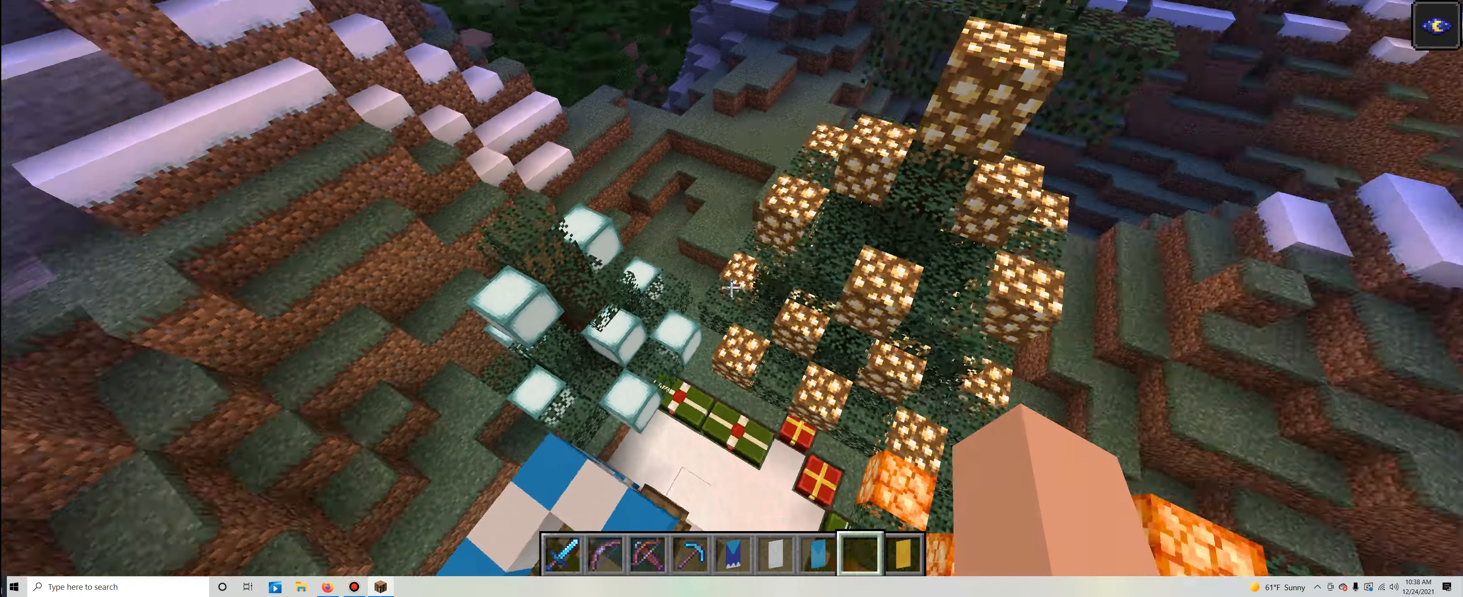
mouse_move(732, 299)
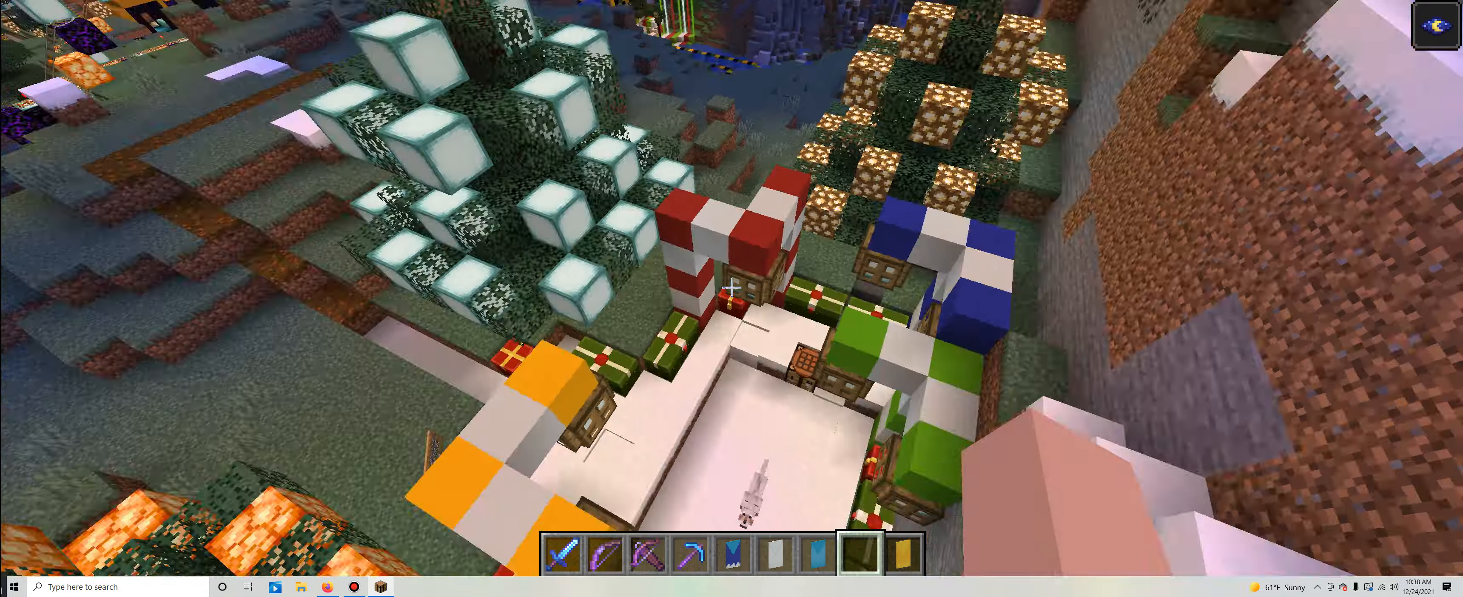
mouse_move(731, 298)
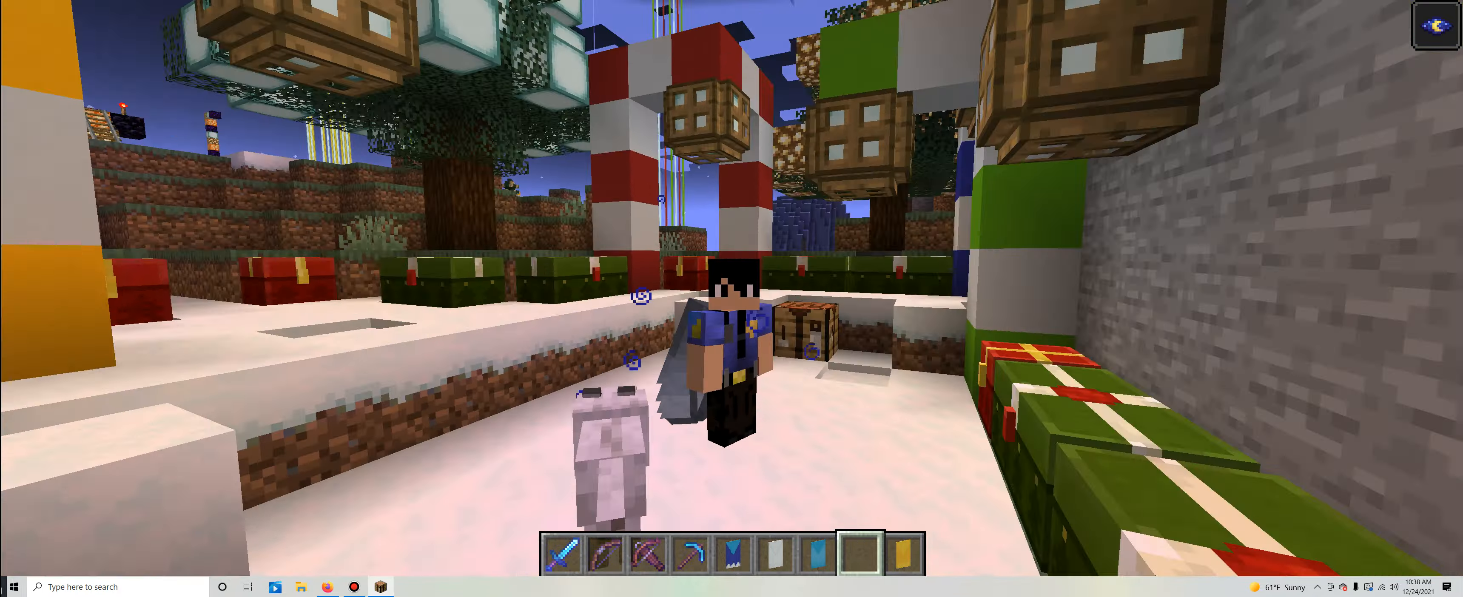
mouse_move(731, 299)
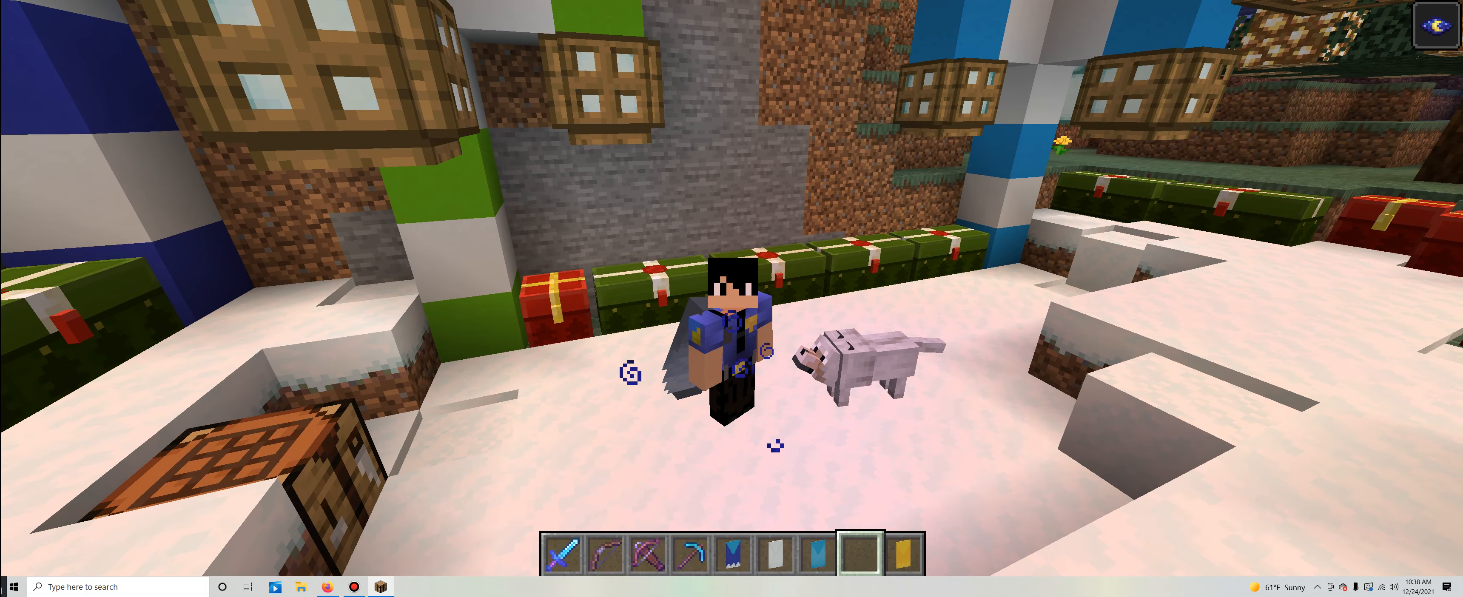